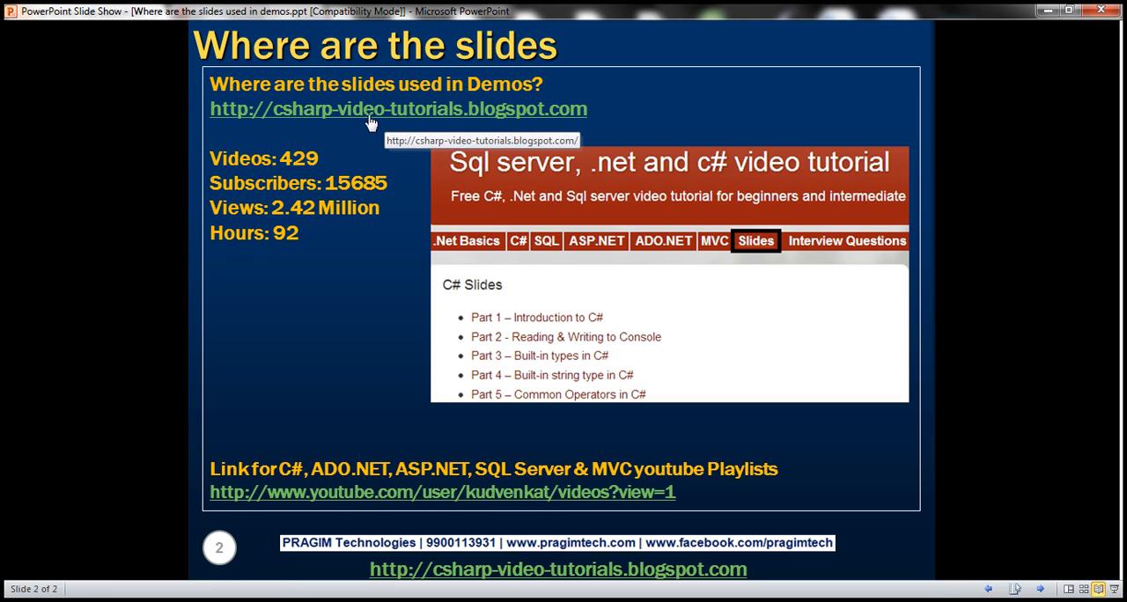
Follow the slide's blog link and go to the blog's Slides page
{"action": "left_click", "coordinate": [398, 108]}
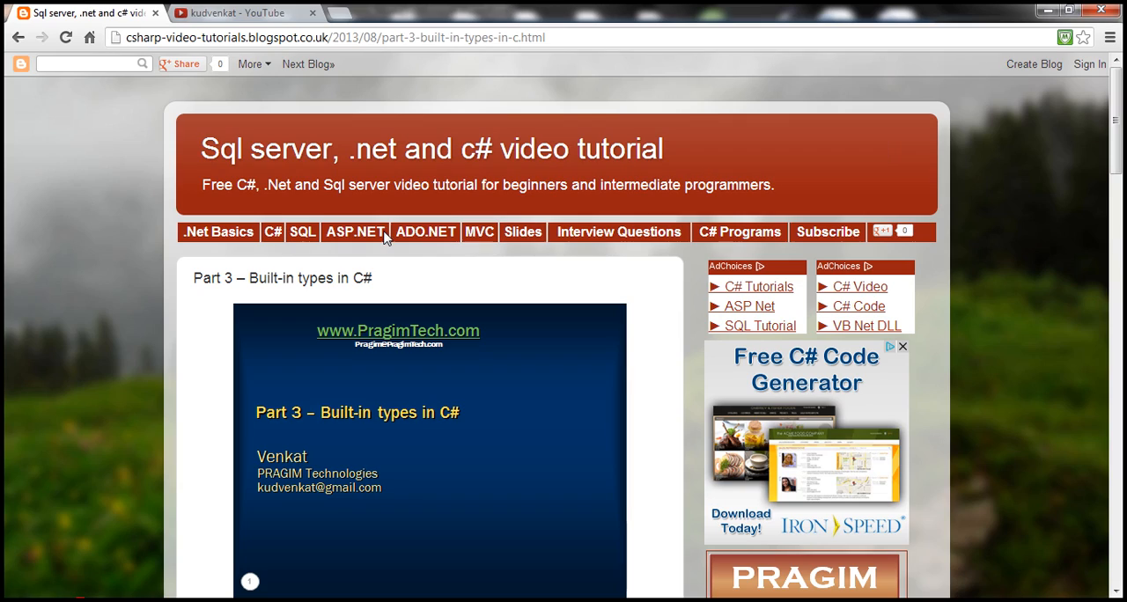
{"action": "mouse_move", "coordinate": [523, 231]}
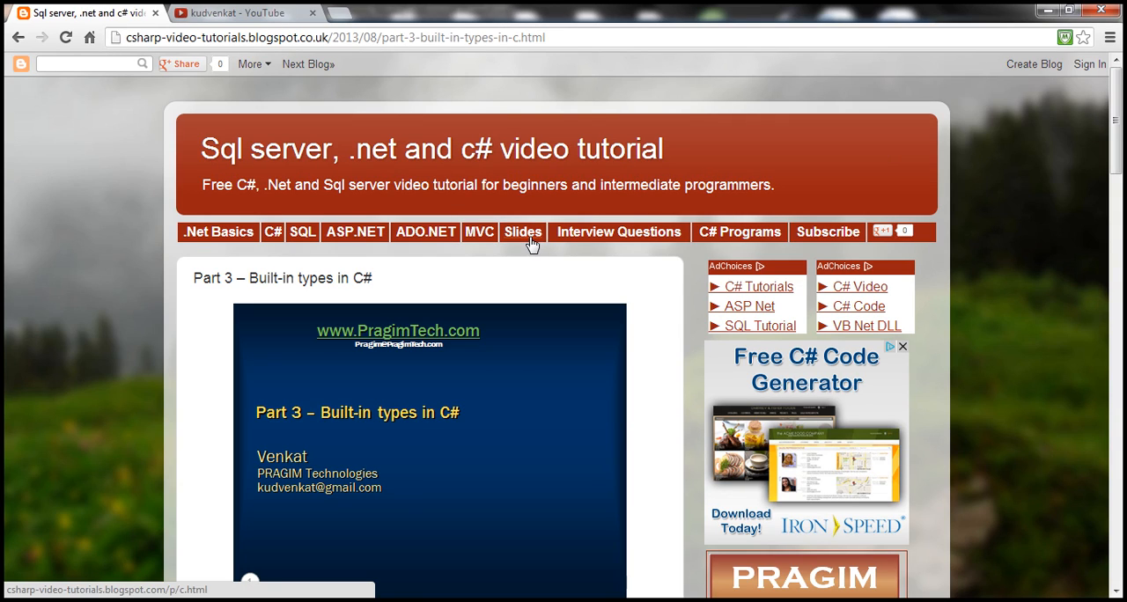
{"action": "left_click", "coordinate": [524, 232]}
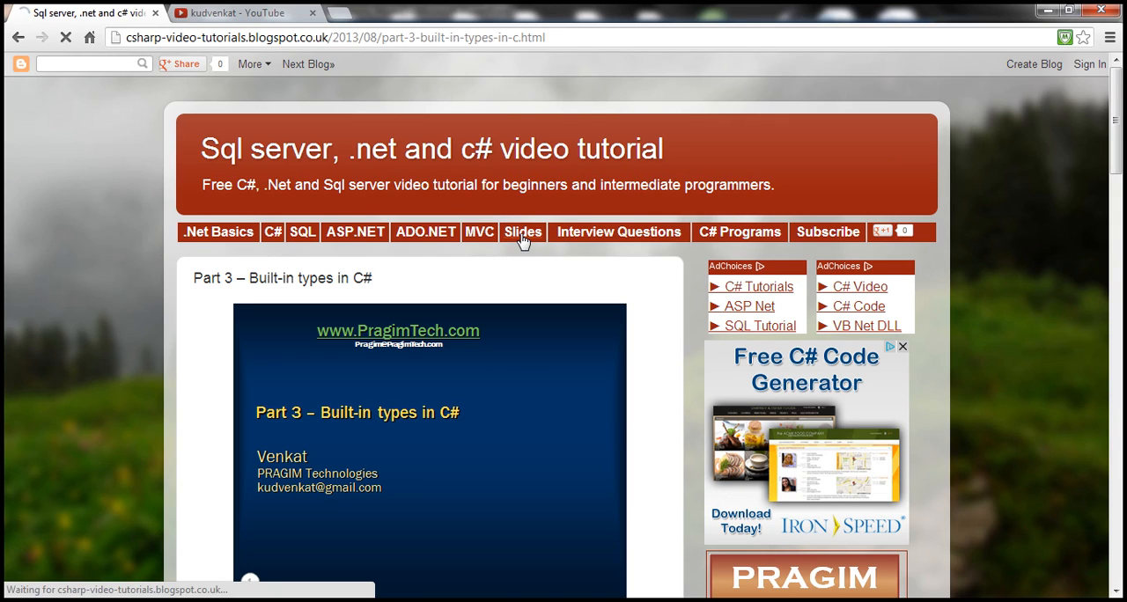
{"action": "left_click", "coordinate": [522, 232]}
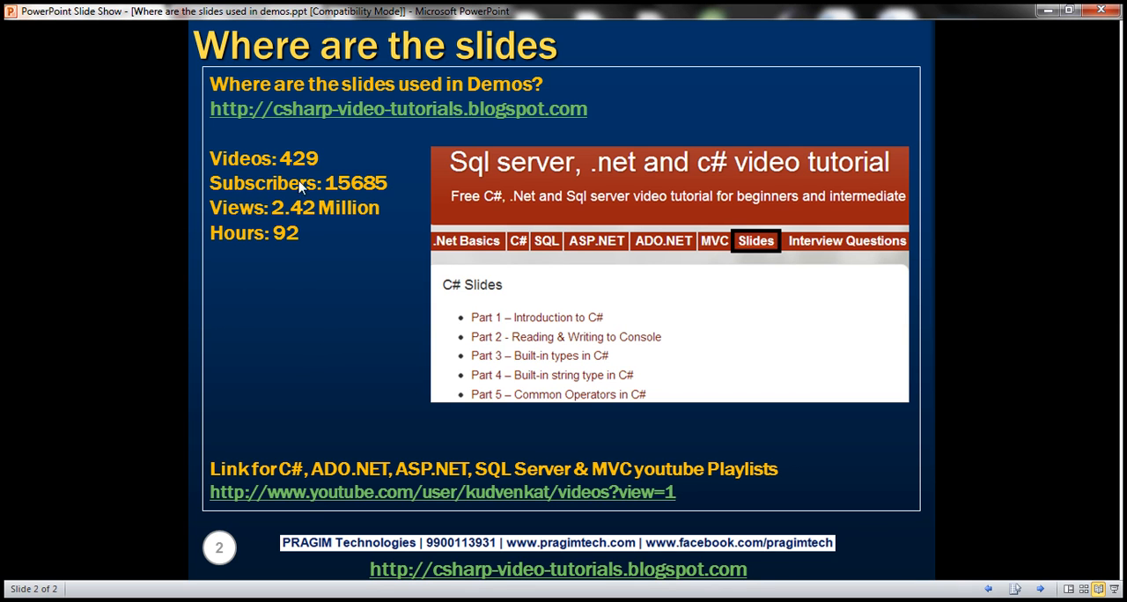
{"action": "mouse_move", "coordinate": [366, 206]}
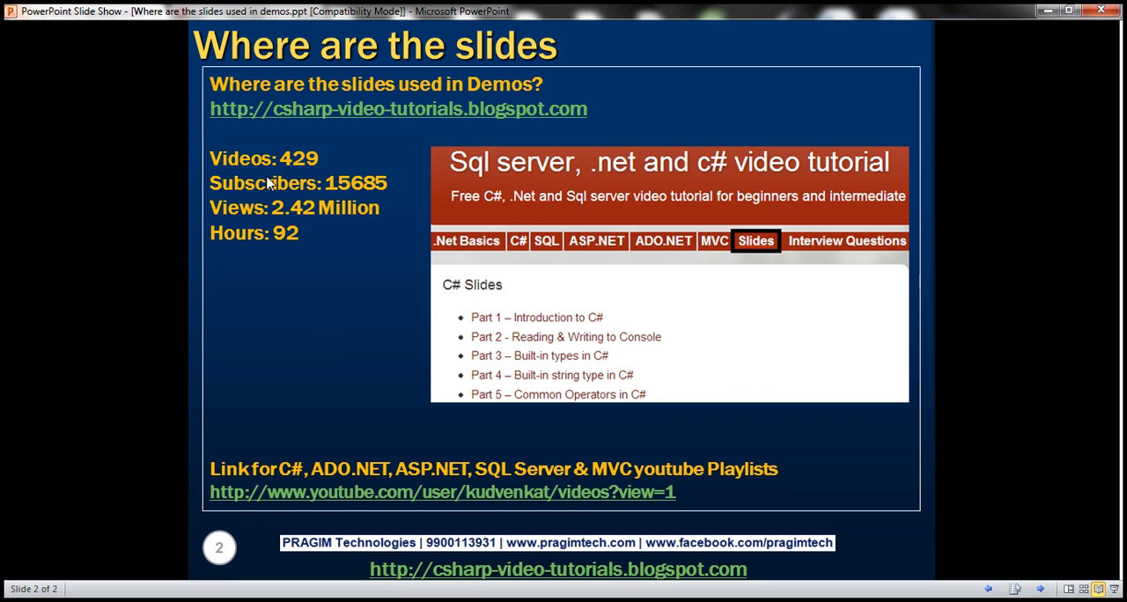
{"action": "mouse_move", "coordinate": [316, 173]}
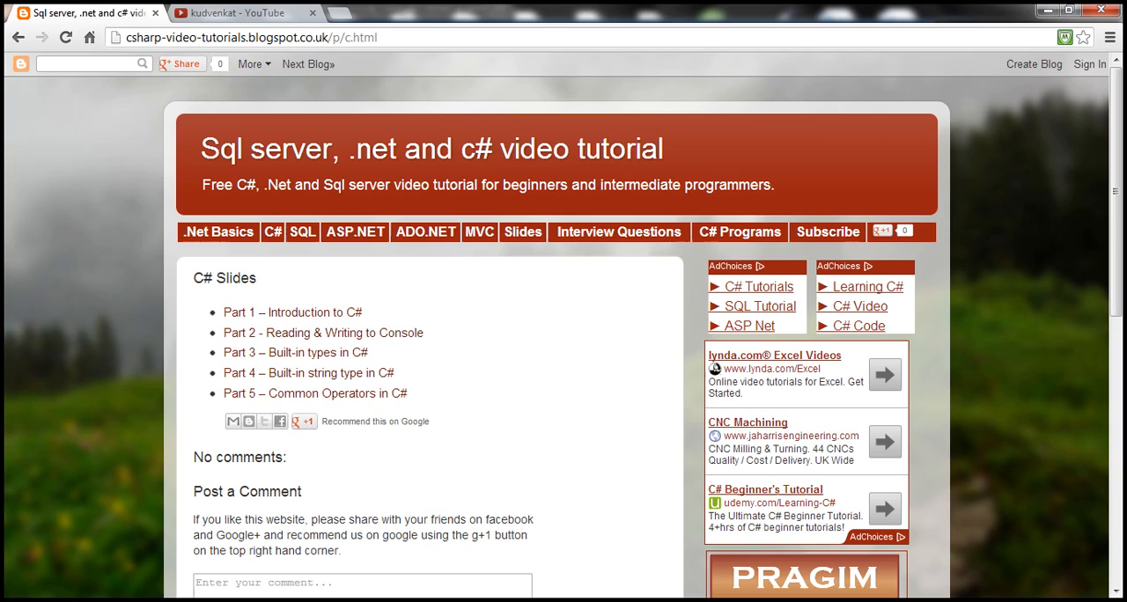
{"action": "mouse_move", "coordinate": [475, 368]}
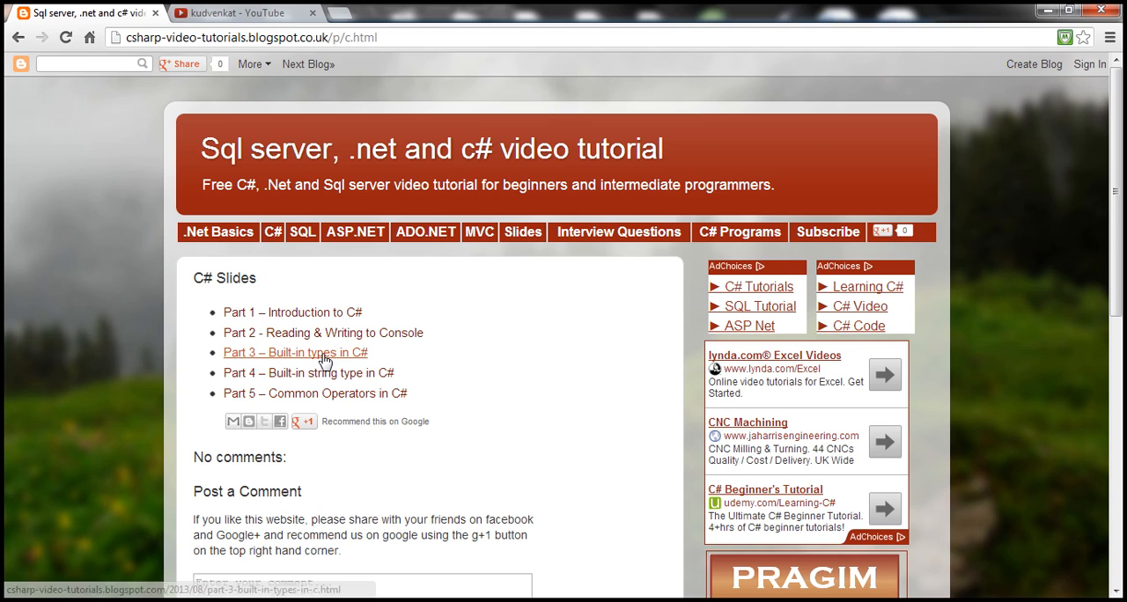
Open the 'Part 3 – Built-in types in C#' post and scroll down through it
{"action": "left_click", "coordinate": [295, 353]}
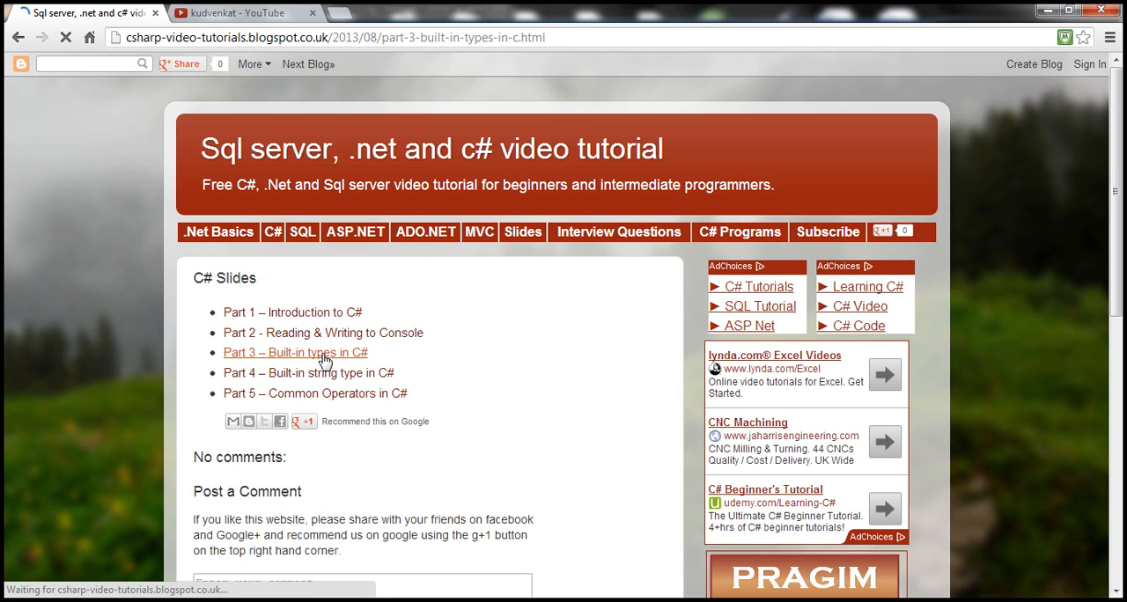
{"action": "left_click", "coordinate": [296, 352]}
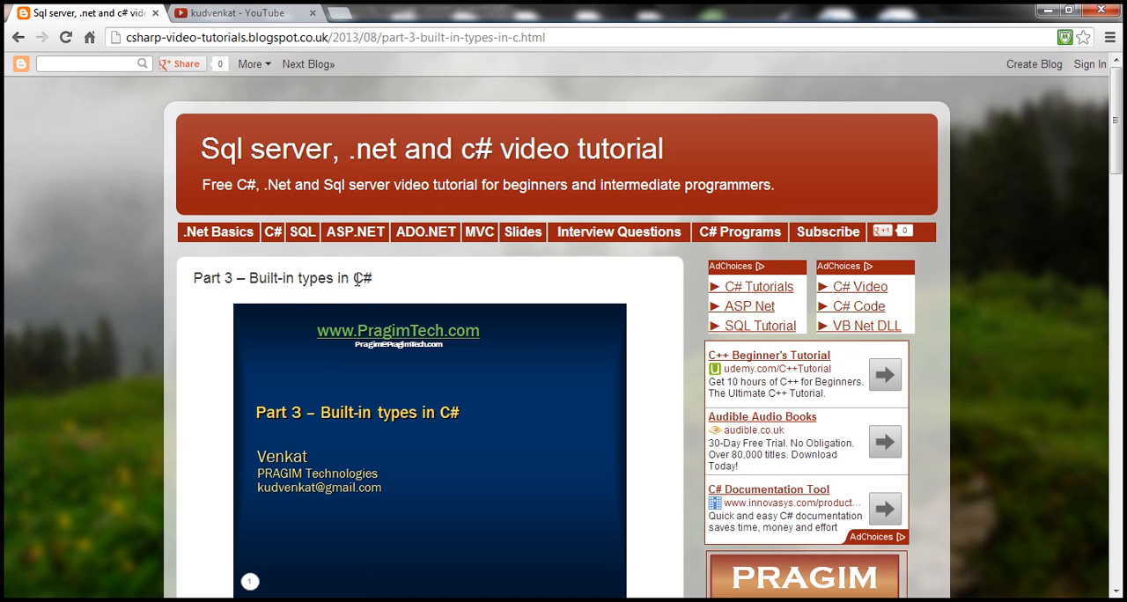
{"action": "mouse_move", "coordinate": [494, 396]}
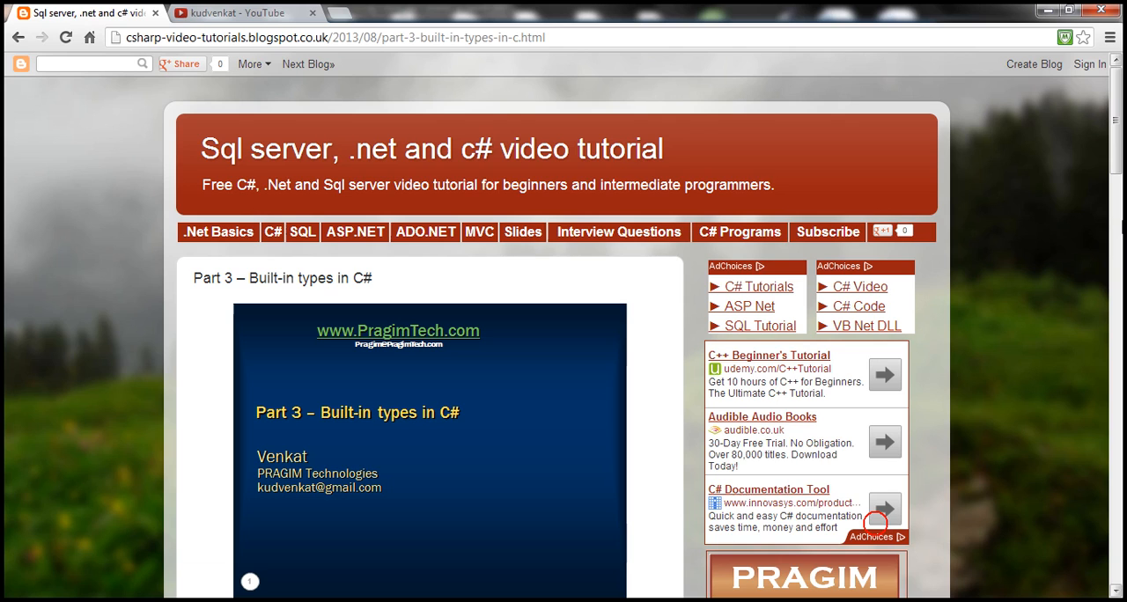
{"action": "scroll", "scroll_direction": "down", "scroll_amount": 3}
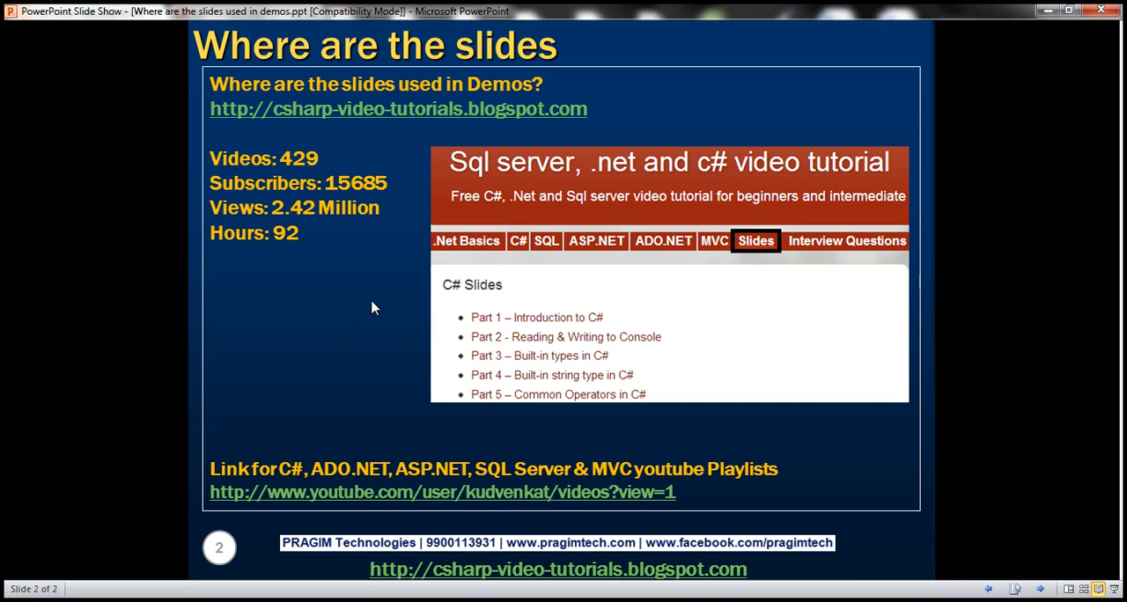
{"action": "mouse_move", "coordinate": [299, 174]}
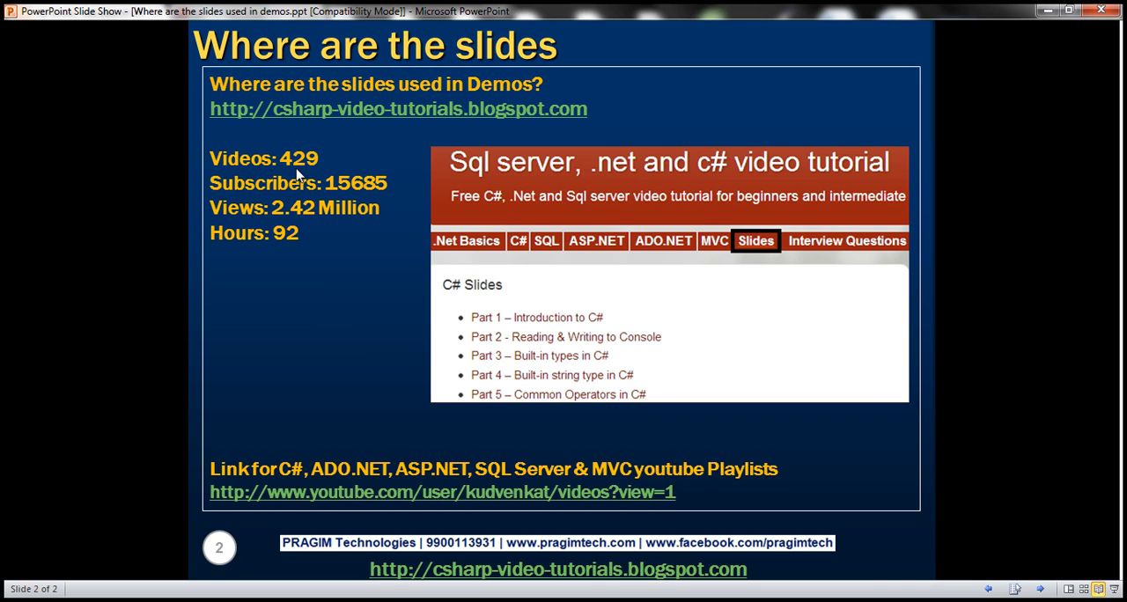
{"action": "mouse_move", "coordinate": [321, 190]}
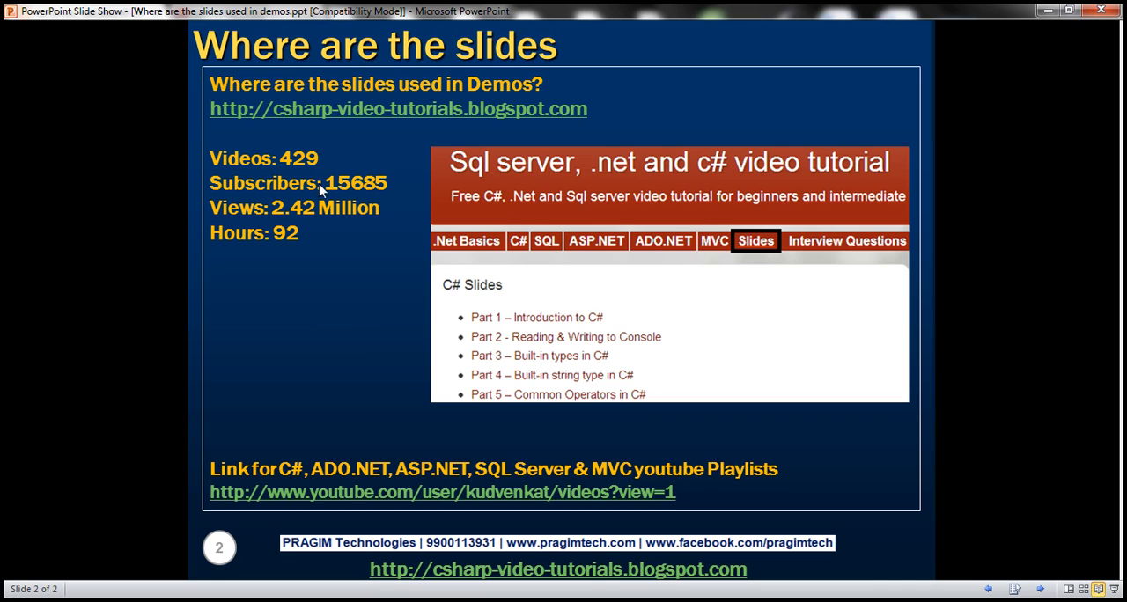
{"action": "mouse_move", "coordinate": [356, 192]}
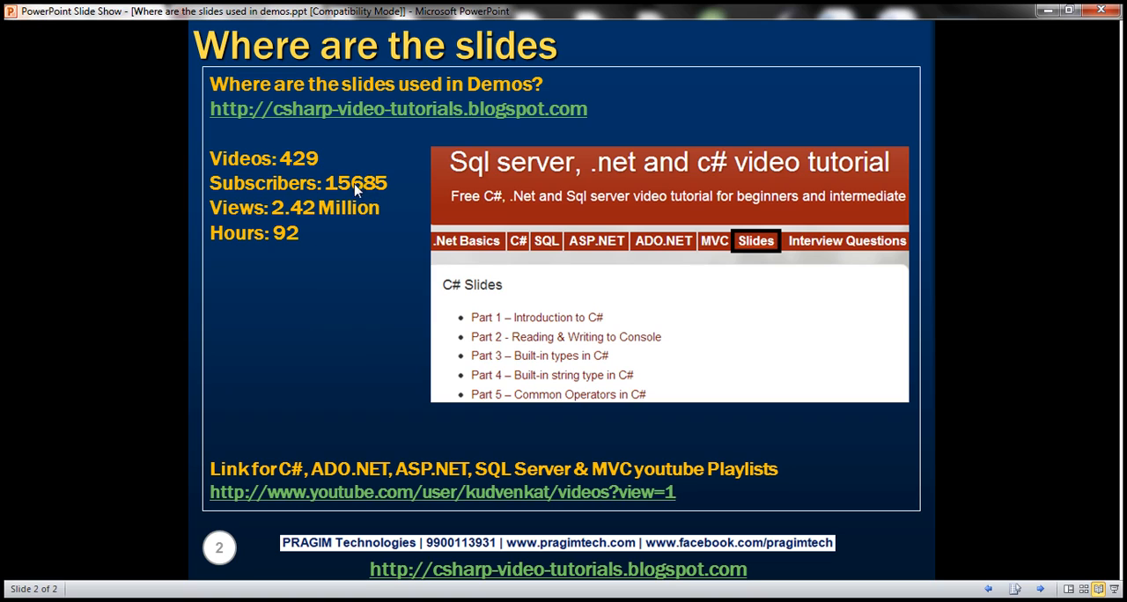
{"action": "mouse_move", "coordinate": [333, 218]}
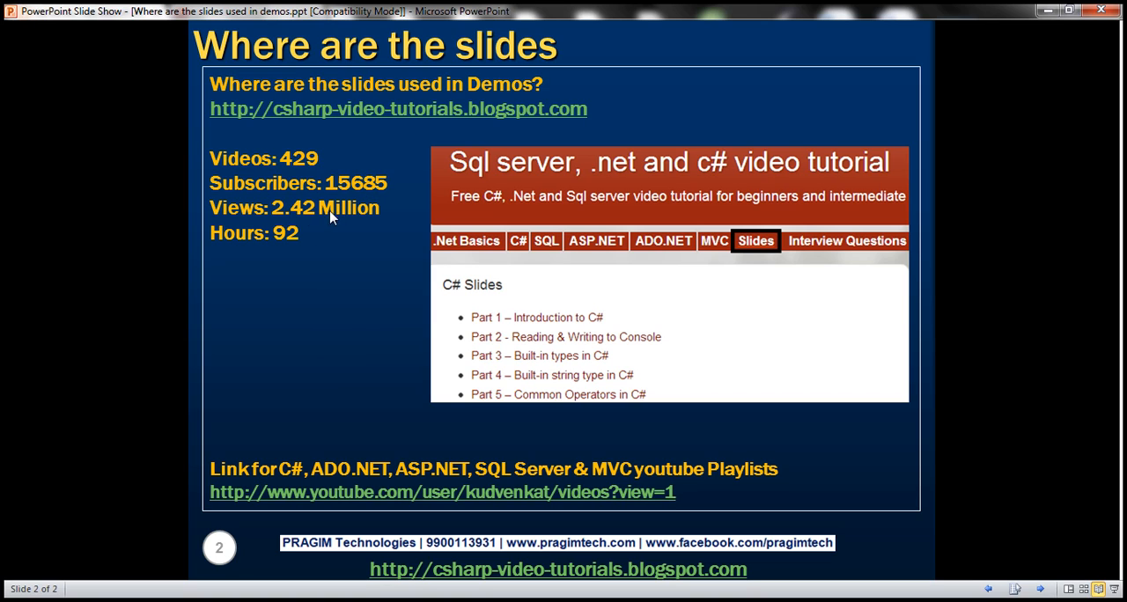
{"action": "mouse_move", "coordinate": [324, 268]}
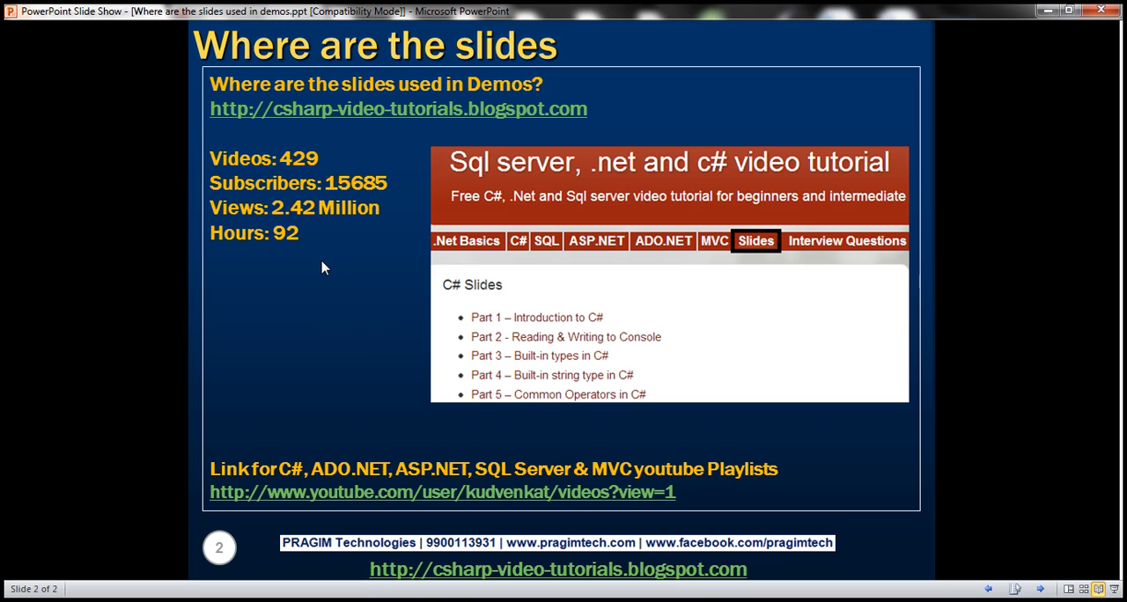
{"action": "mouse_move", "coordinate": [400, 469]}
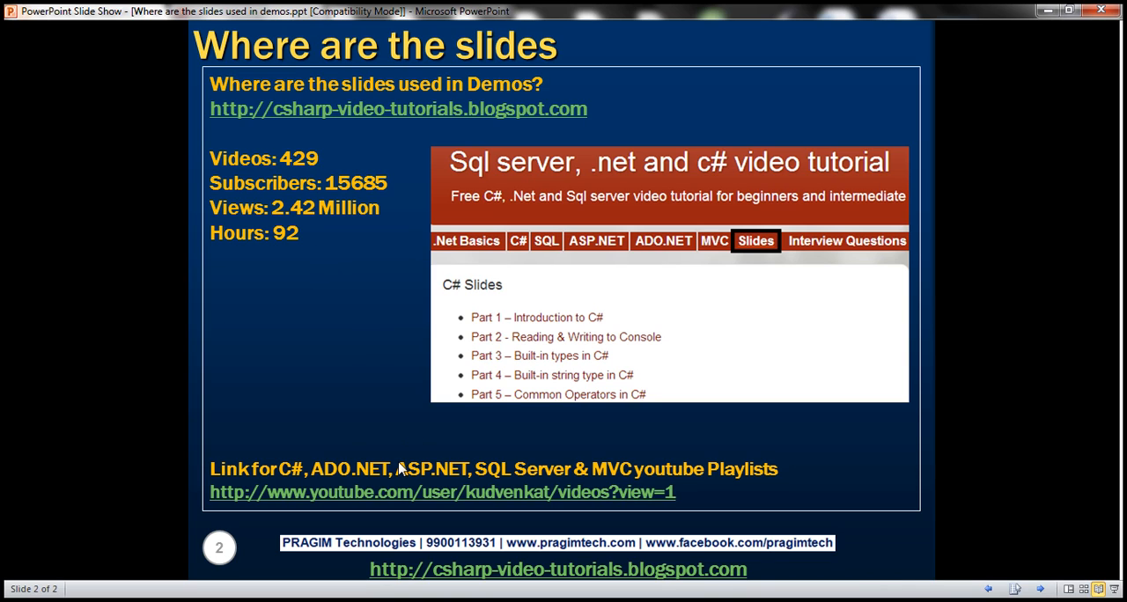
{"action": "mouse_move", "coordinate": [465, 482]}
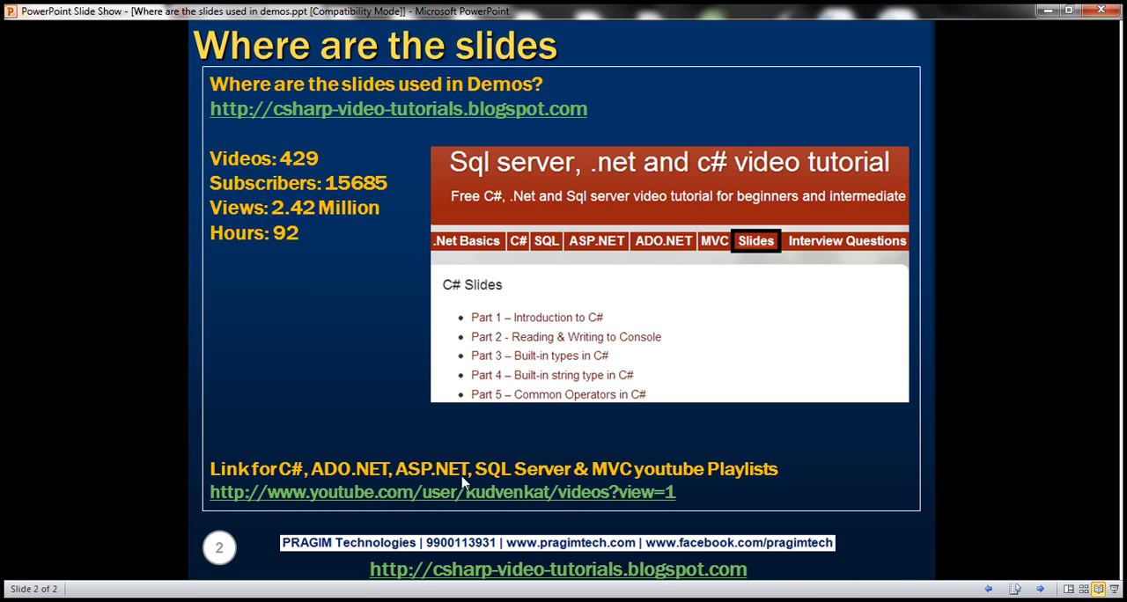
{"action": "mouse_move", "coordinate": [598, 475]}
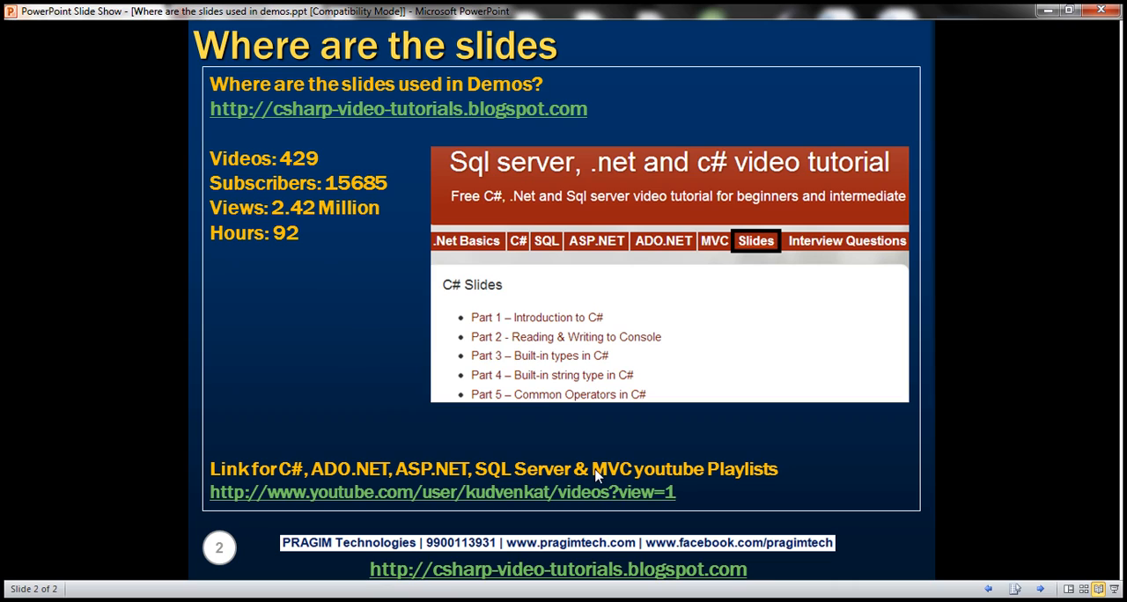
{"action": "mouse_move", "coordinate": [537, 468]}
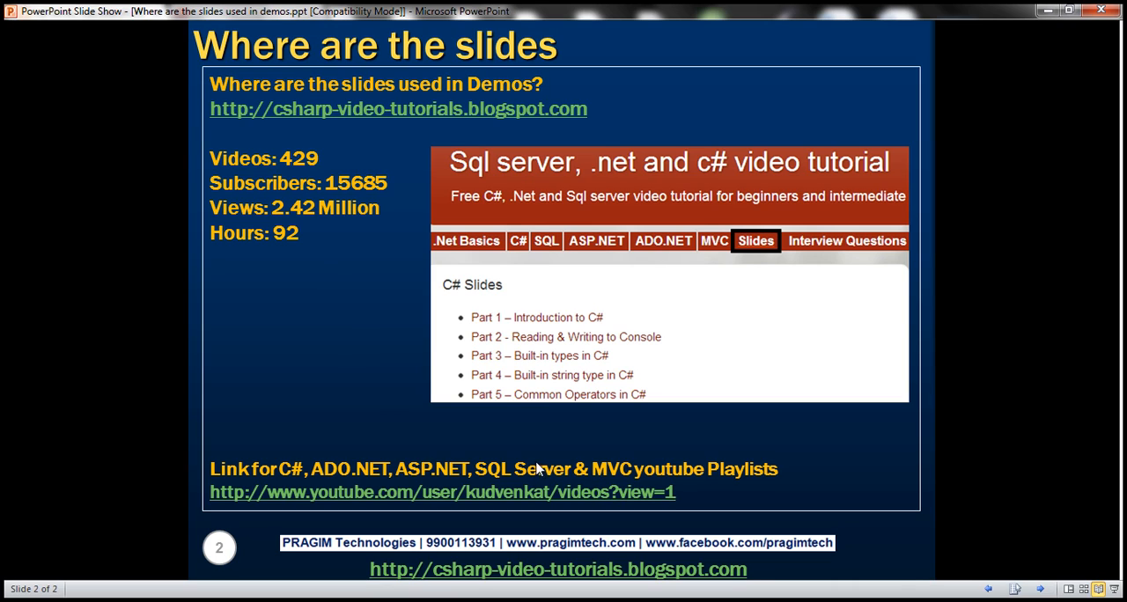
{"action": "mouse_move", "coordinate": [463, 496]}
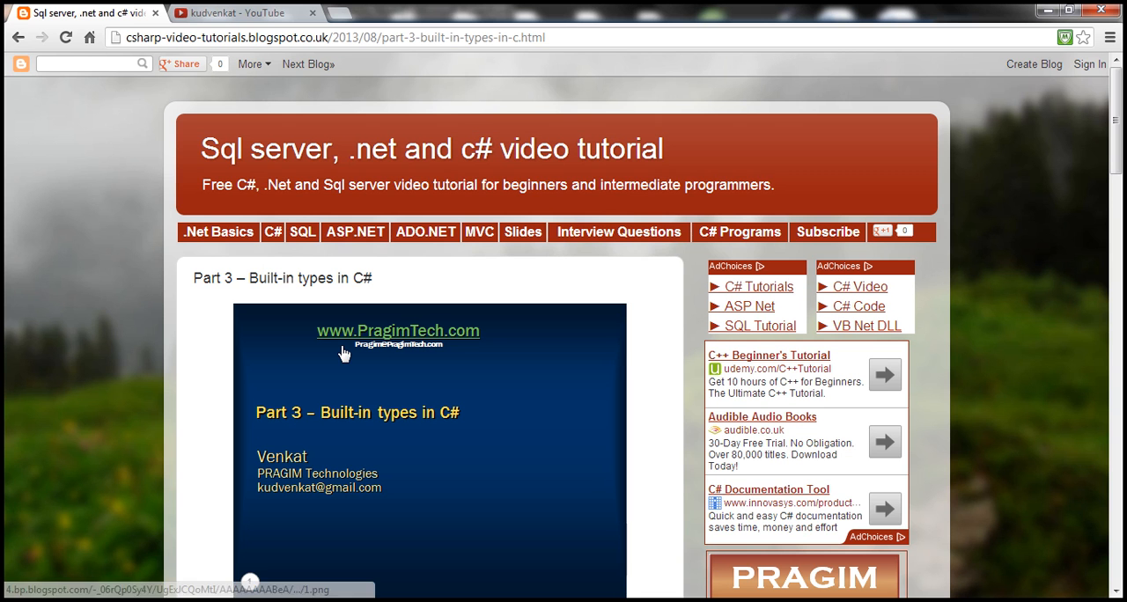
Open kudvenkat's 'asp.net mvc tutorial for beginners' playlist from the YouTube Playlists view
{"action": "left_click", "coordinate": [237, 12]}
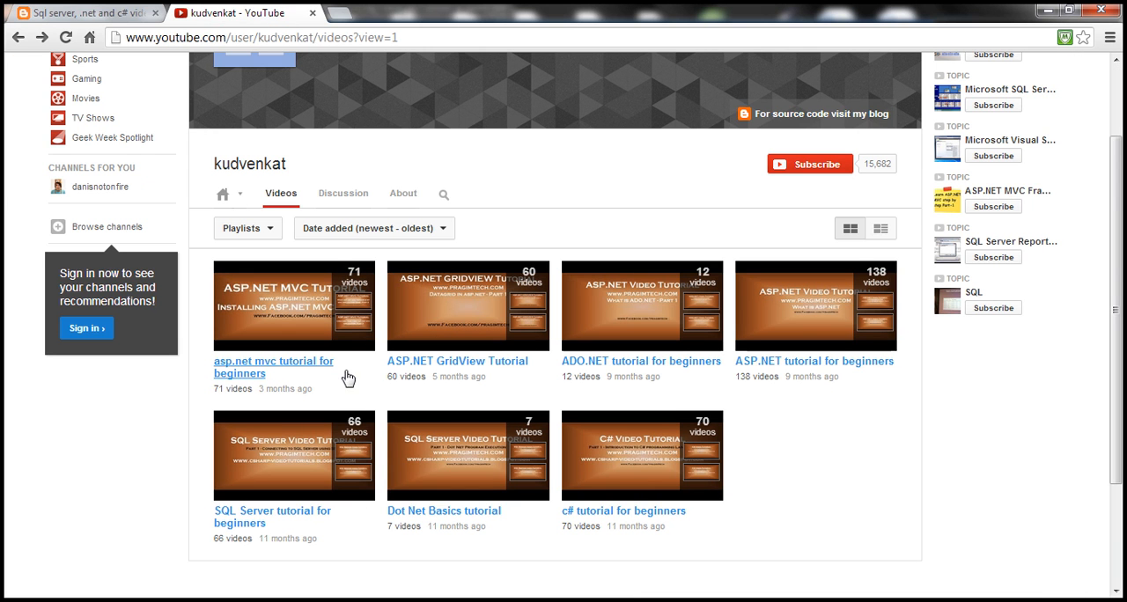
{"action": "mouse_move", "coordinate": [621, 390]}
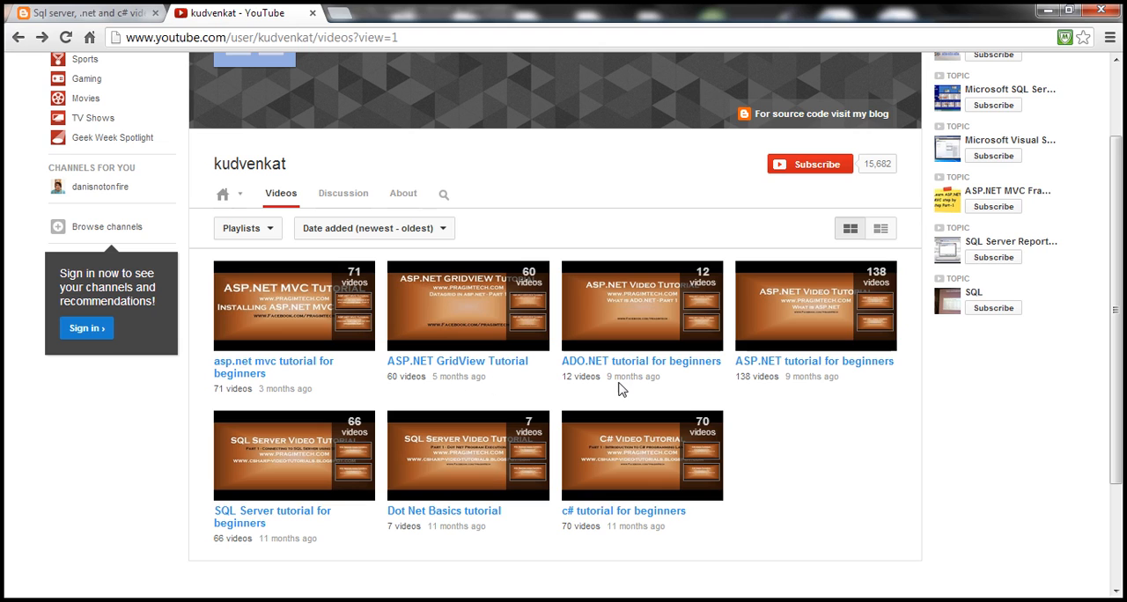
{"action": "mouse_move", "coordinate": [492, 391]}
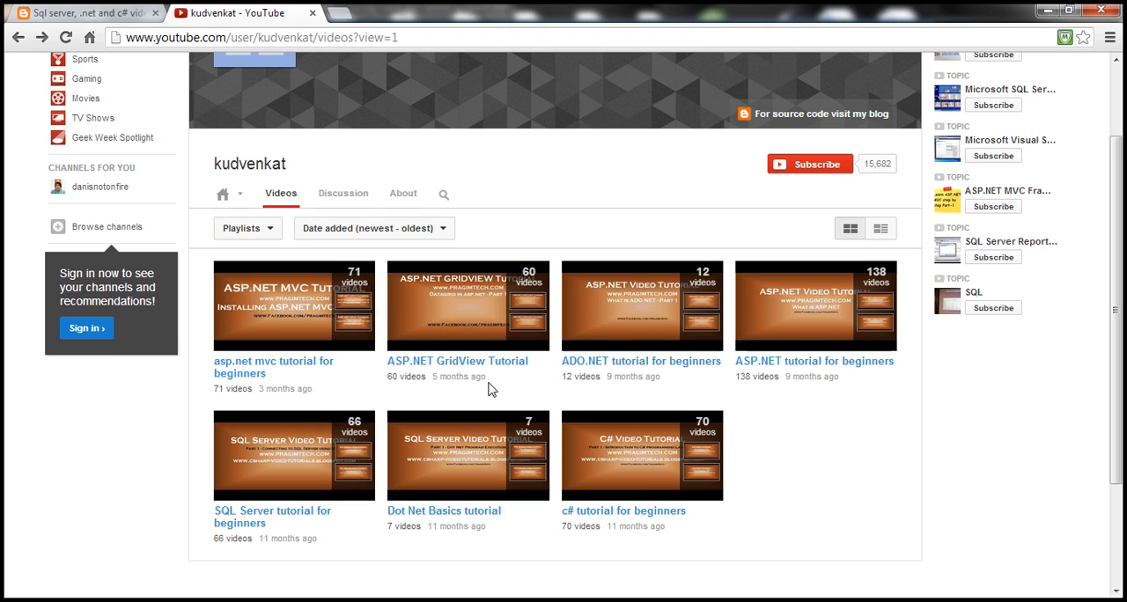
{"action": "mouse_move", "coordinate": [473, 390]}
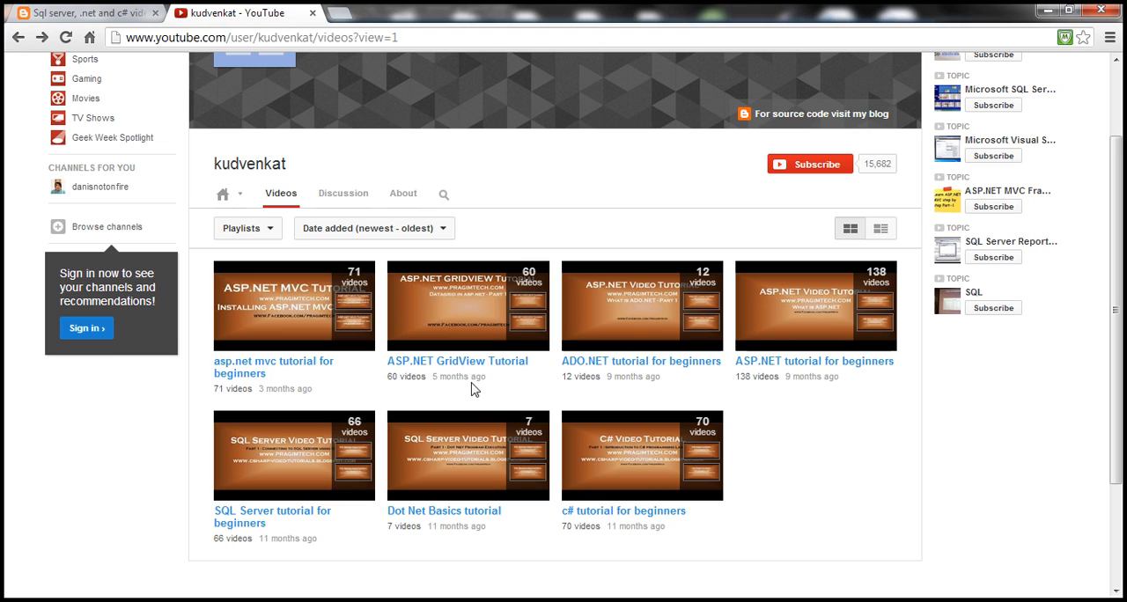
{"action": "mouse_move", "coordinate": [264, 366]}
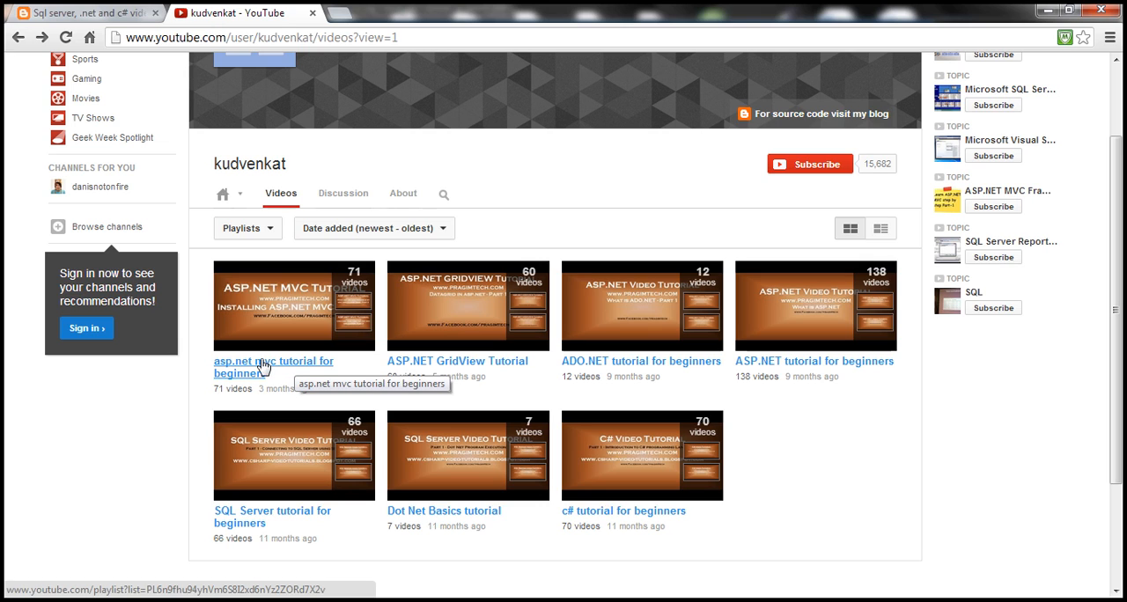
{"action": "mouse_move", "coordinate": [288, 367]}
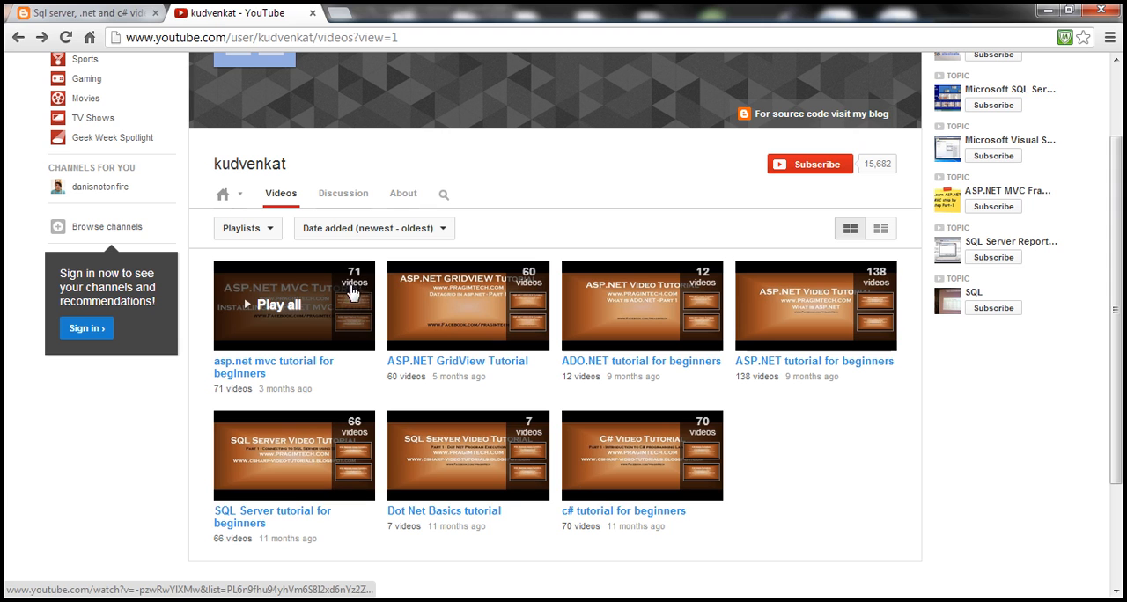
{"action": "left_click", "coordinate": [293, 306]}
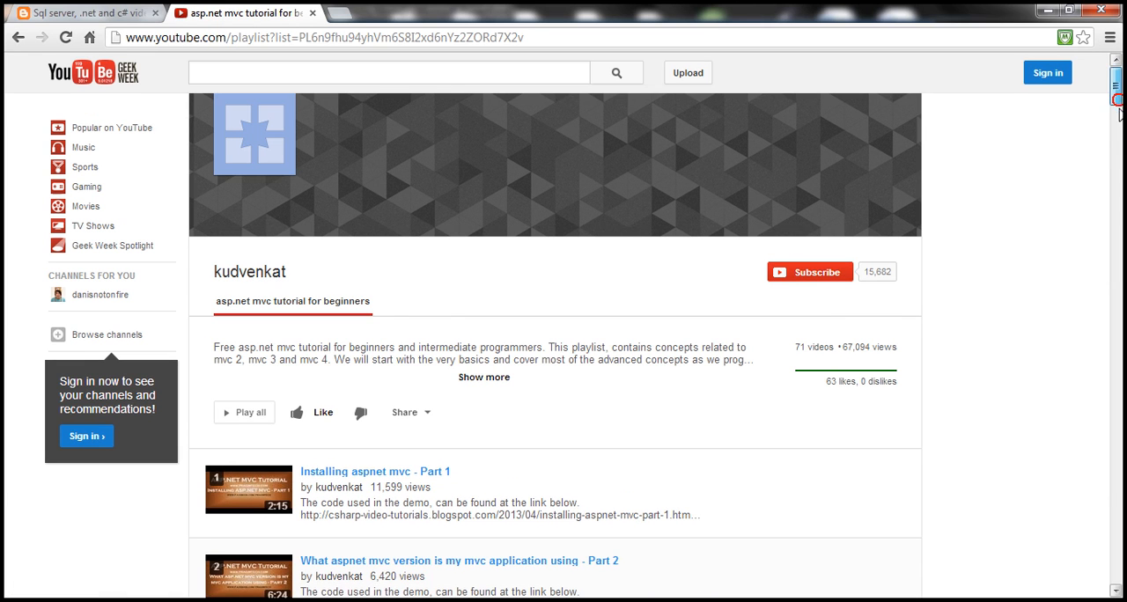
Scroll the 71-video playlist and open 'Part 33 Html helpers in mvc'
{"action": "scroll", "scroll_direction": "down", "scroll_amount": 3}
{"action": "type", "text": "html helpers"}
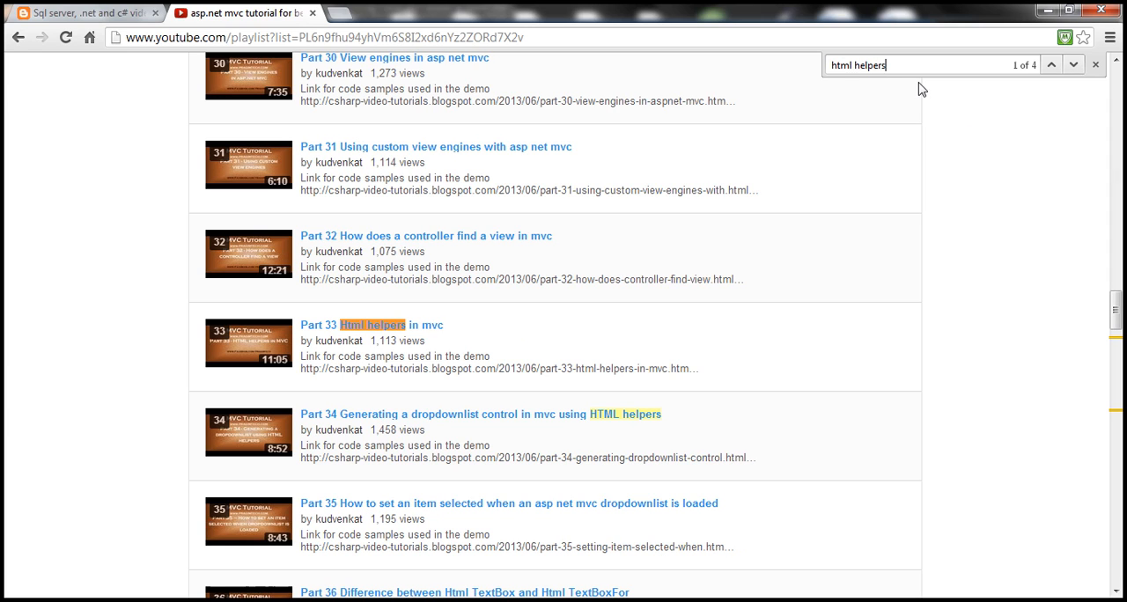
{"action": "mouse_move", "coordinate": [562, 318]}
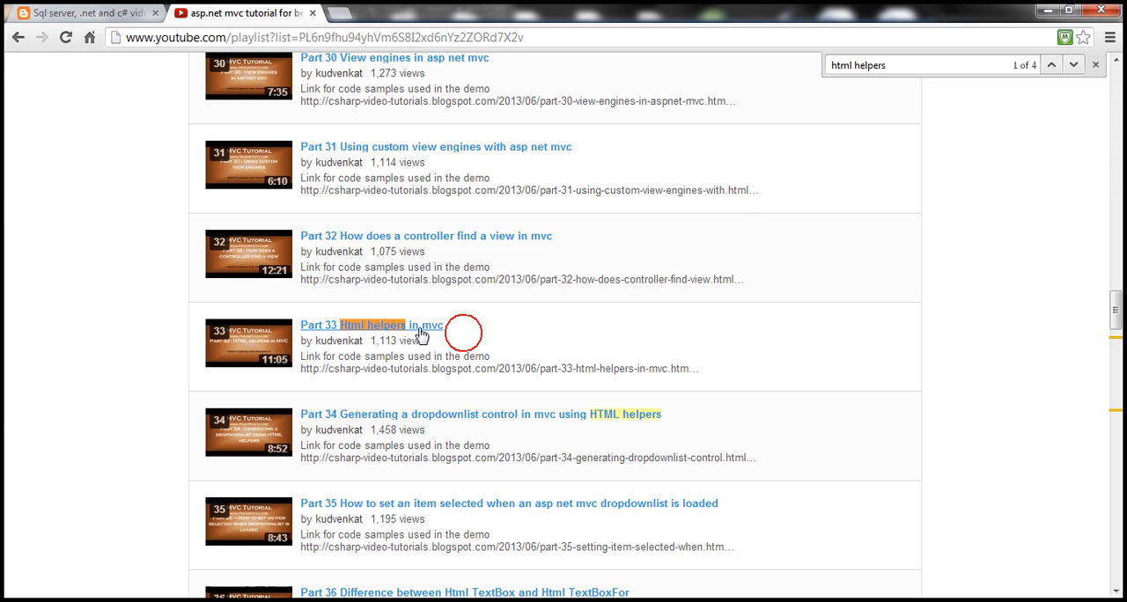
{"action": "left_click", "coordinate": [370, 325]}
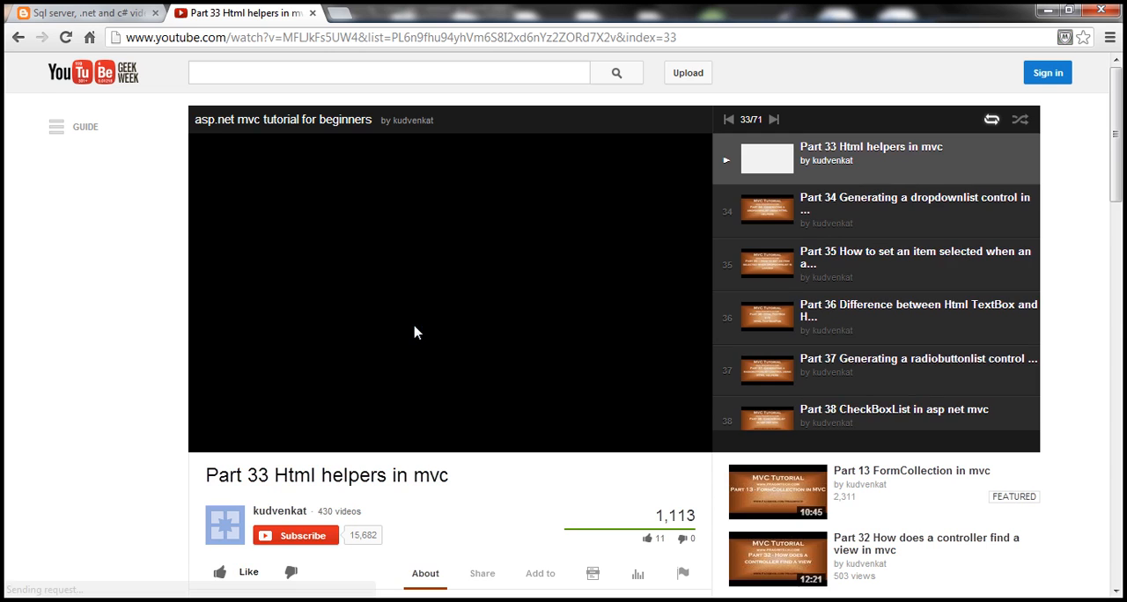
Click the Part 33 player once it loads, showing the title slide at 00:00
{"action": "left_click", "coordinate": [417, 332]}
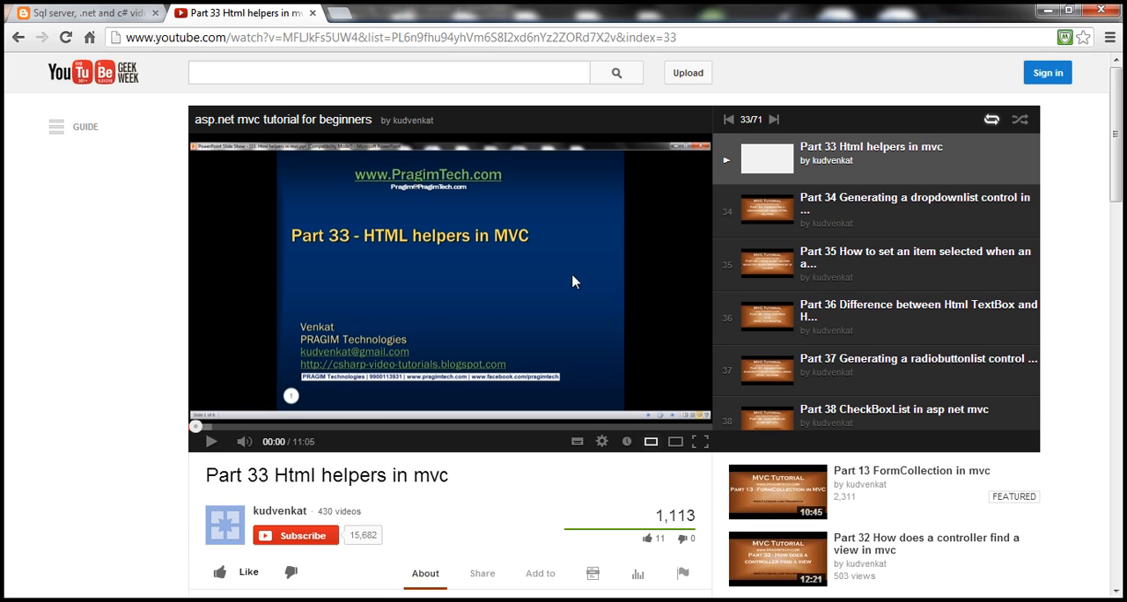
{"action": "mouse_move", "coordinate": [876, 329]}
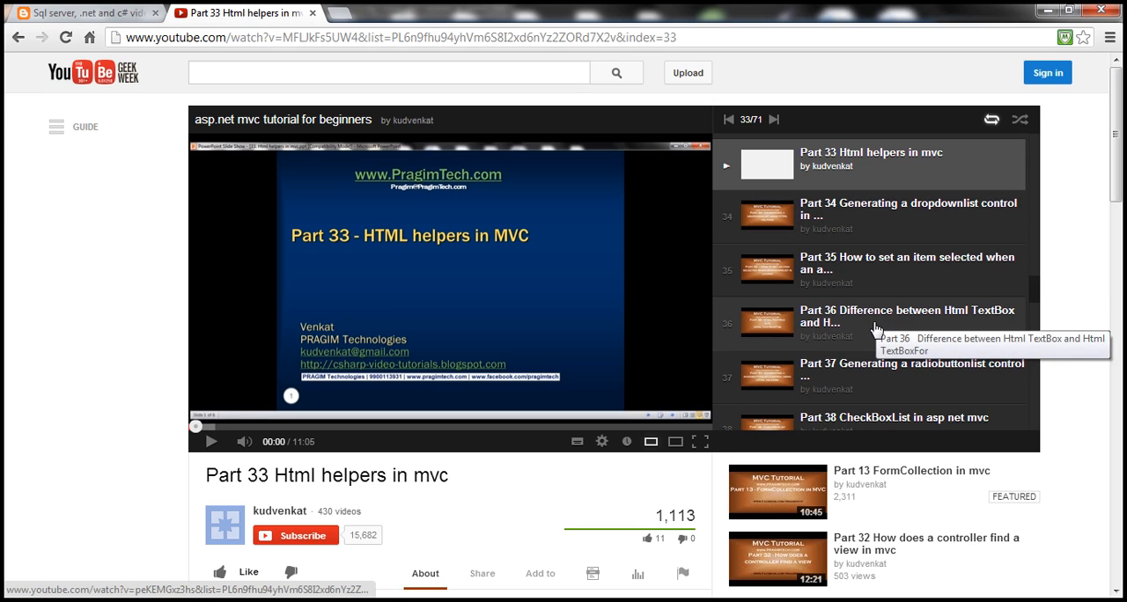